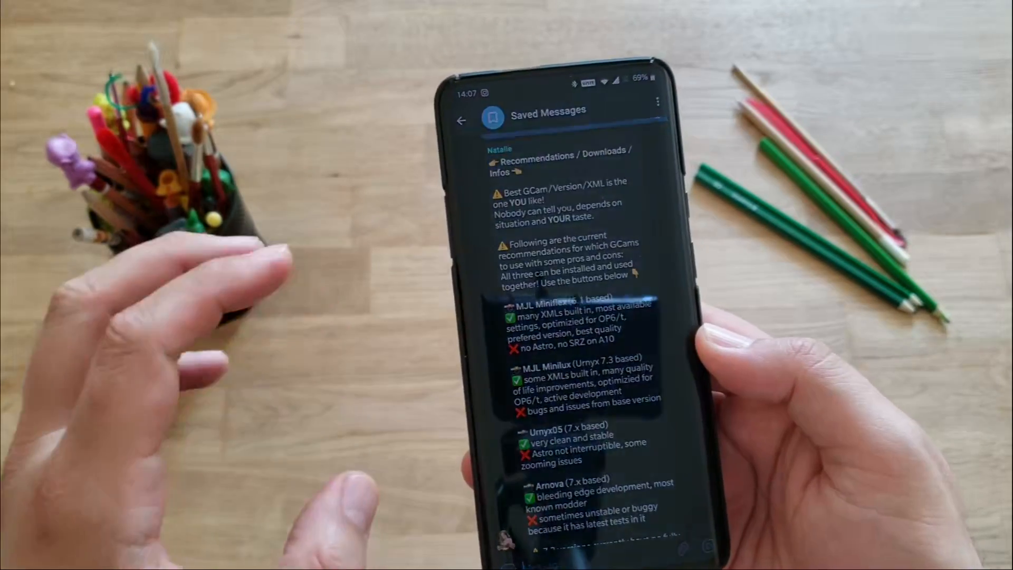
{"action": "scroll", "scroll_direction": "down", "scroll_amount": 3}
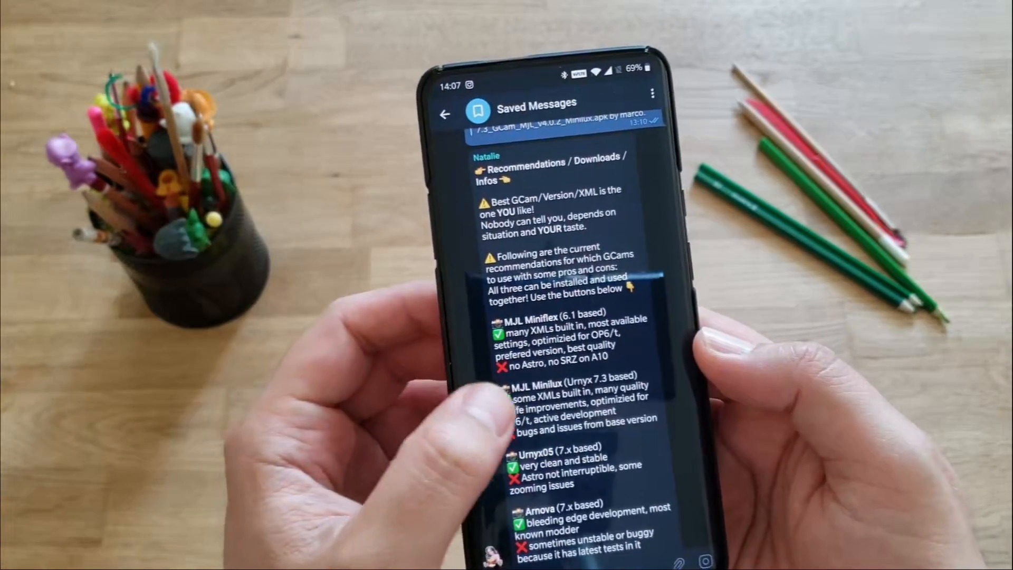
{"action": "scroll", "scroll_direction": "up", "scroll_amount": 3}
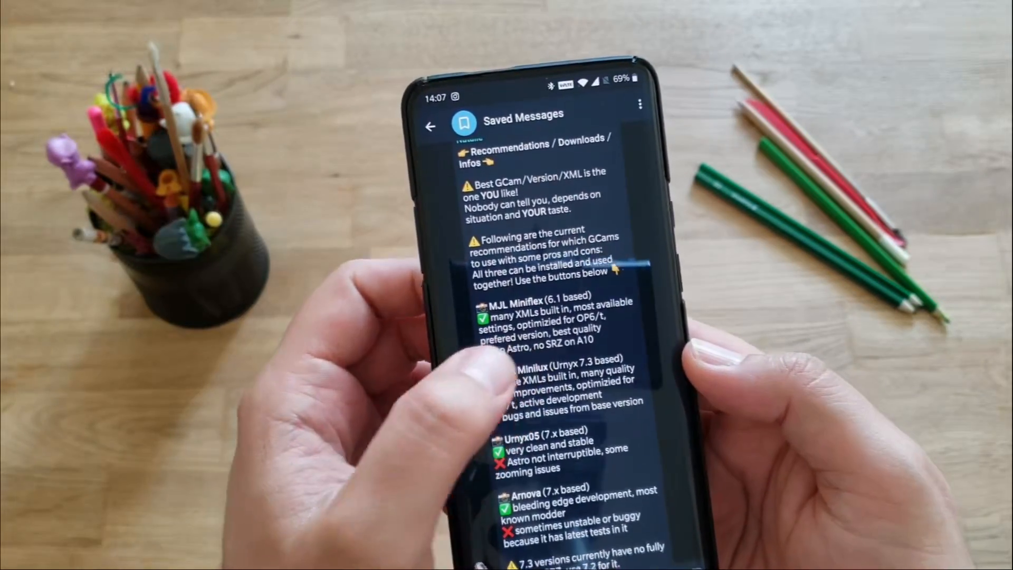